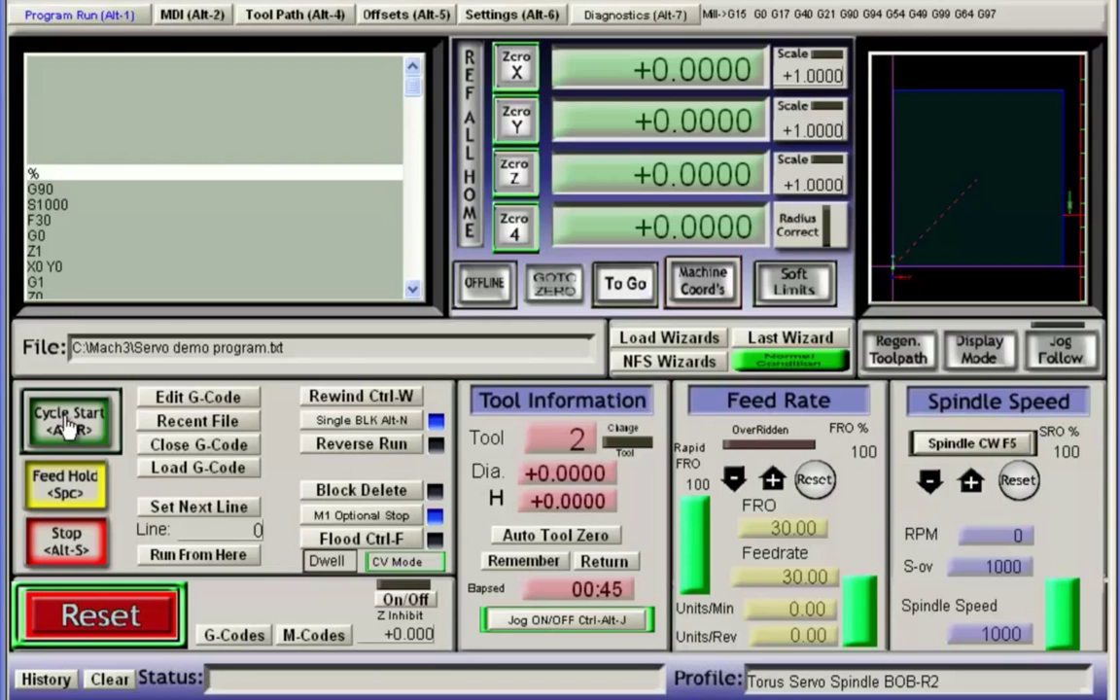
Step block by block through G90, S1000, F30, G0 Z1 X0 Y0, G1 Z0, M8 and M3
{"action": "left_click", "coordinate": [70, 420]}
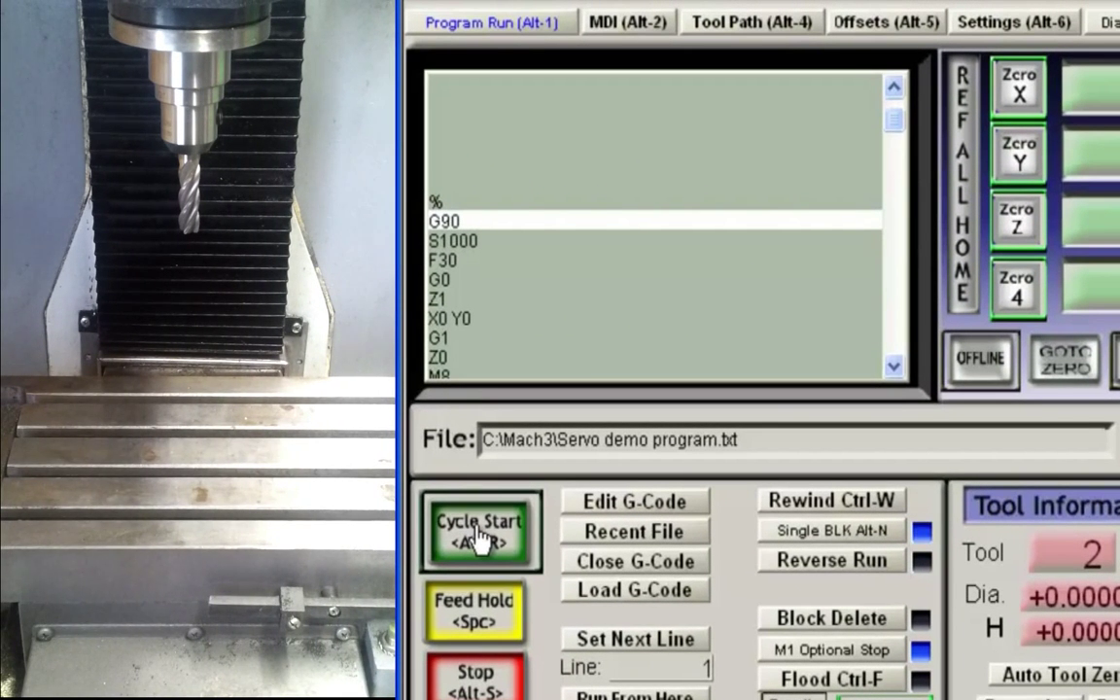
{"action": "left_click", "coordinate": [481, 533]}
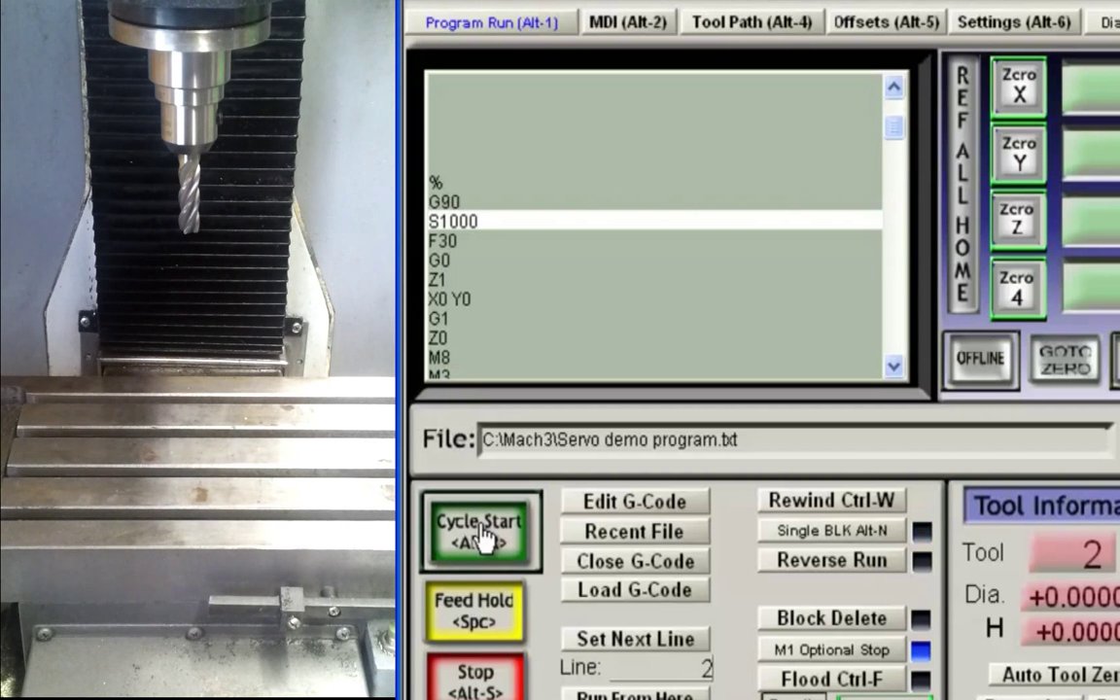
{"action": "left_click", "coordinate": [479, 533]}
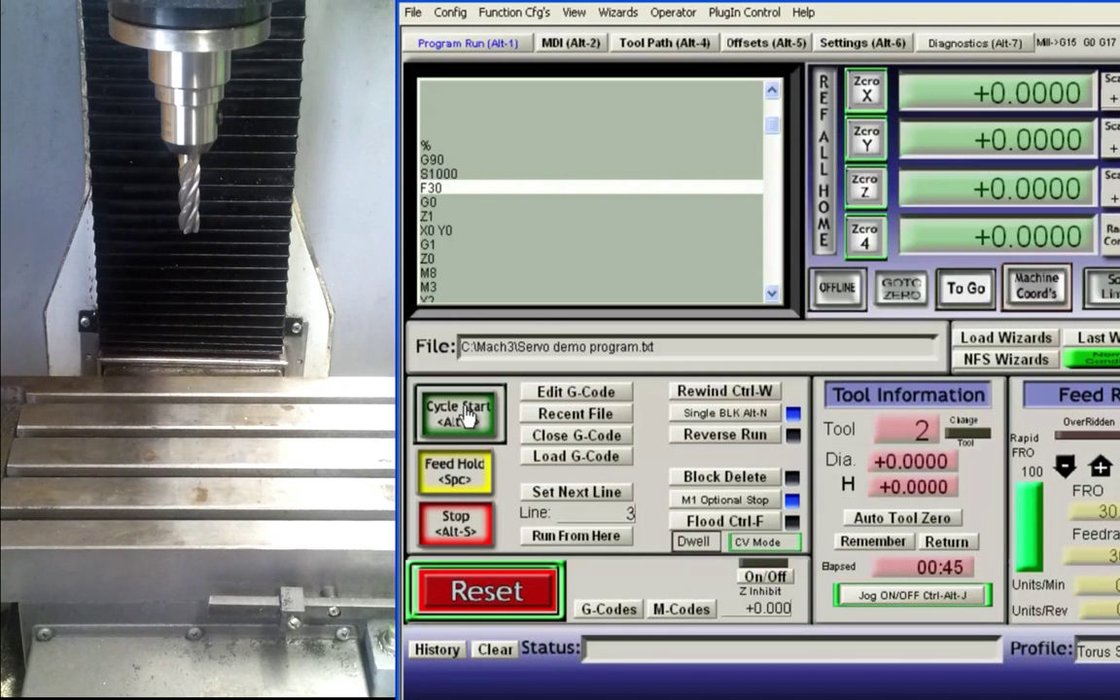
{"action": "left_click", "coordinate": [459, 413]}
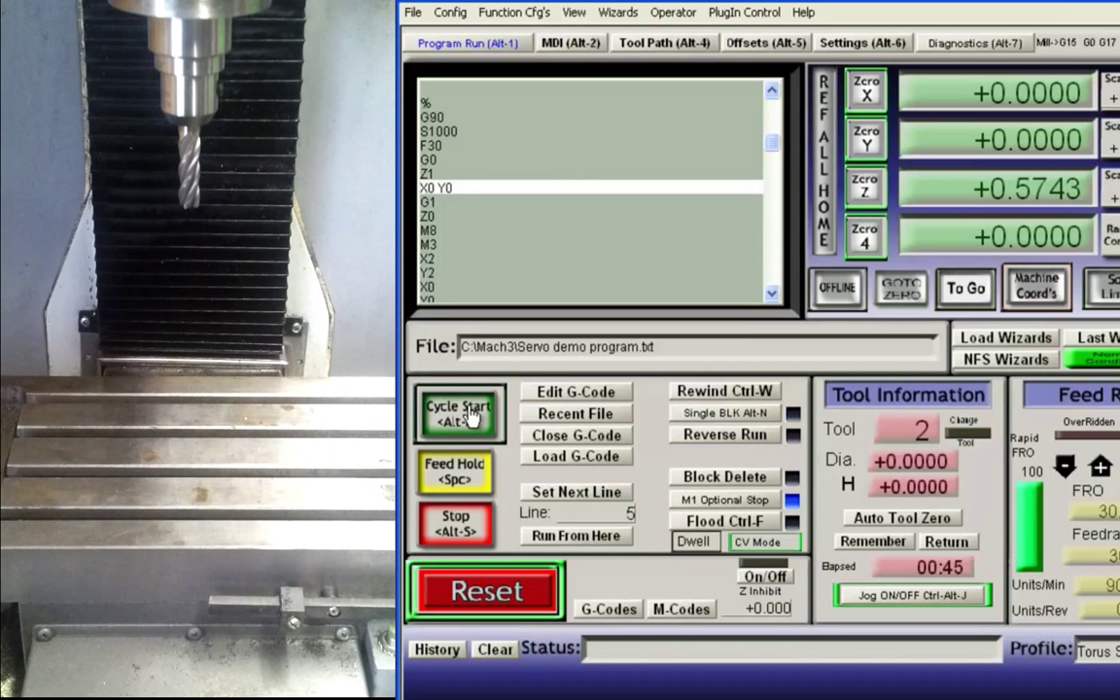
{"action": "left_click", "coordinate": [459, 412]}
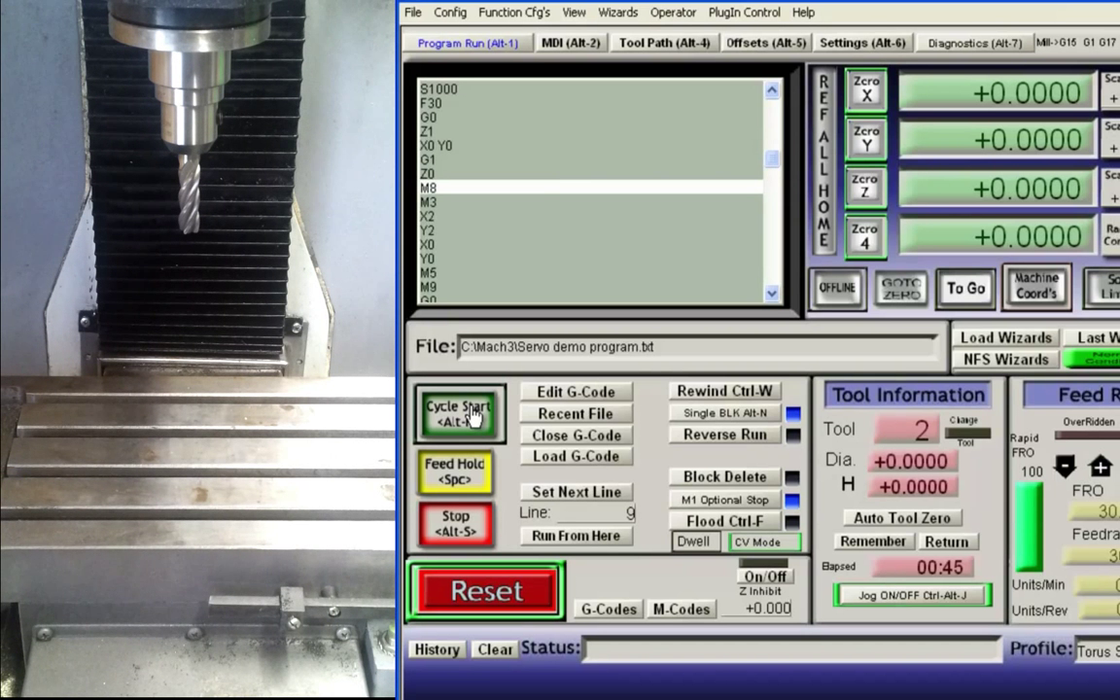
{"action": "left_click", "coordinate": [459, 411]}
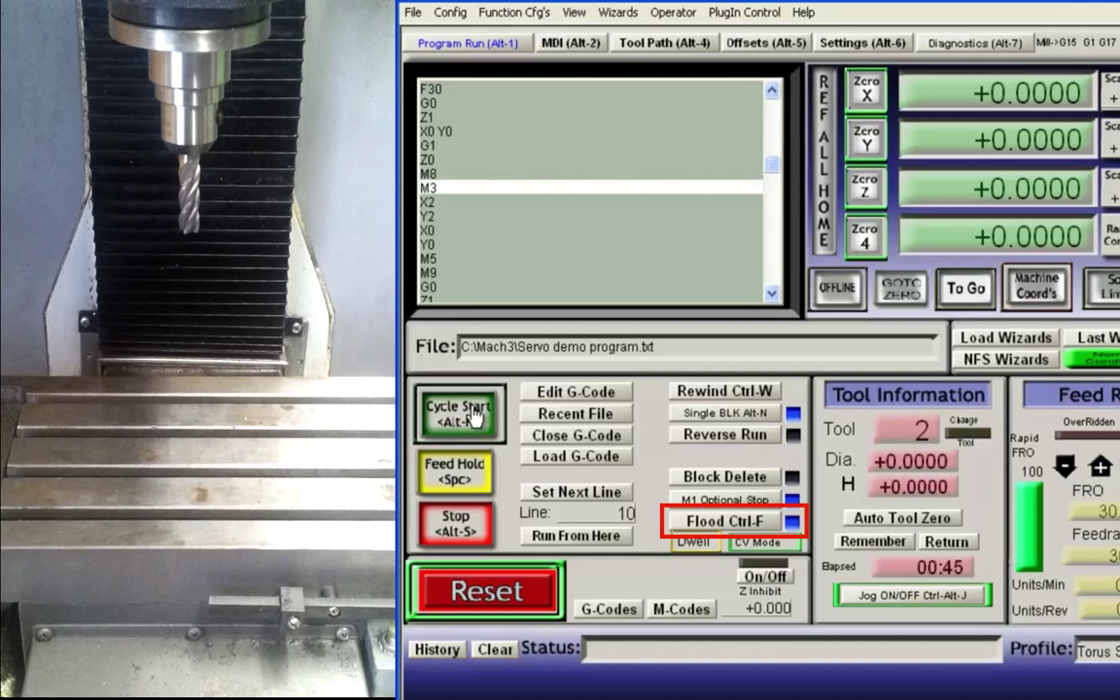
{"action": "left_click", "coordinate": [459, 412]}
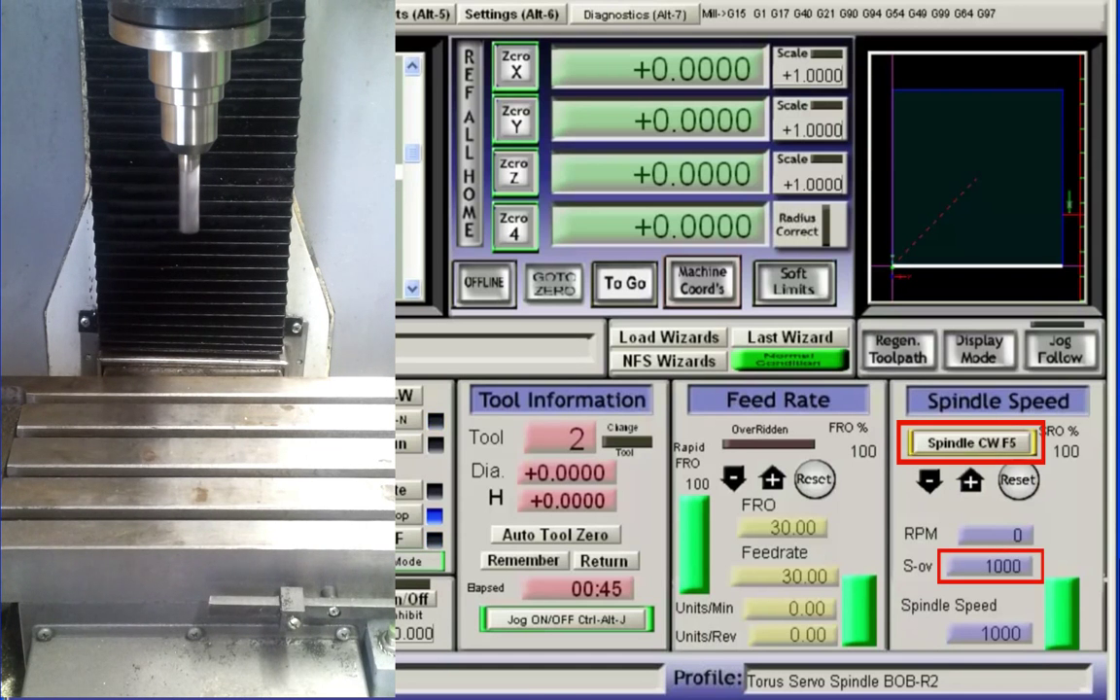
Step through the X2/Y2/X0/Y0 square moves, then M5 and M9 to stop spindle and coolant
{"action": "left_click", "coordinate": [471, 47]}
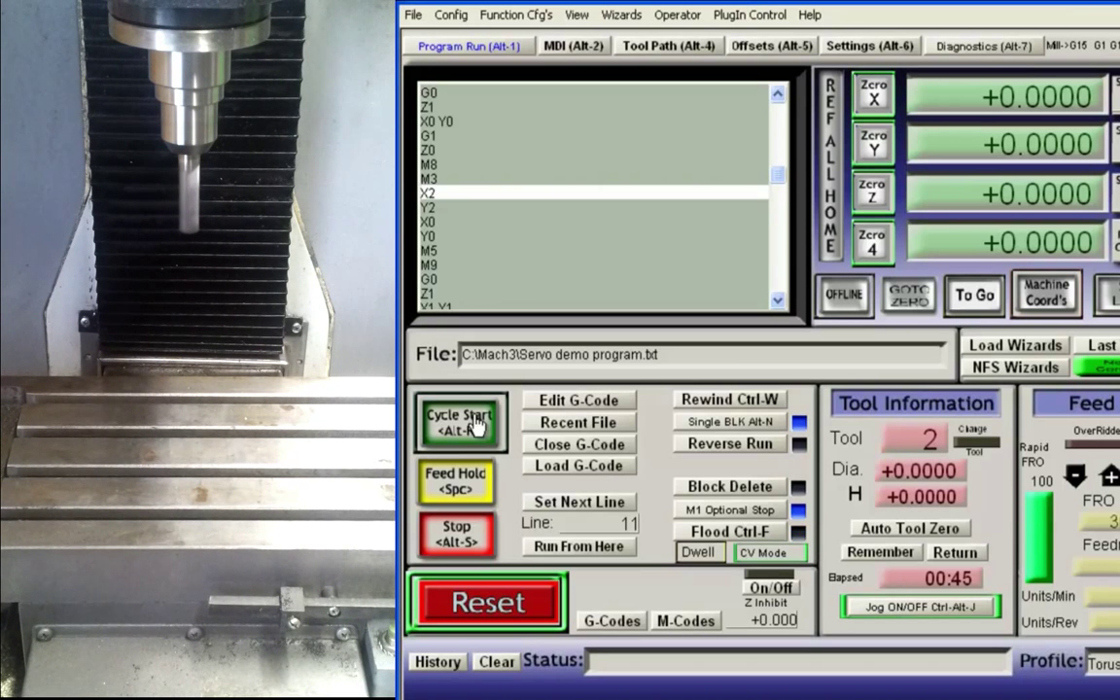
{"action": "left_click", "coordinate": [461, 422]}
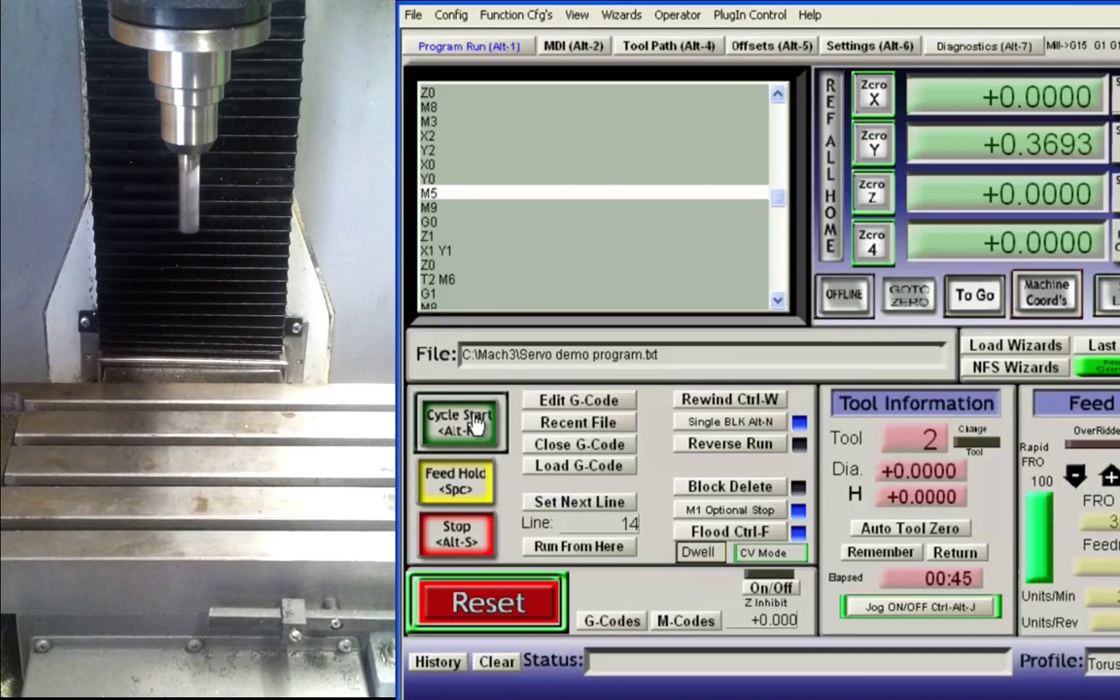
{"action": "left_click", "coordinate": [459, 420]}
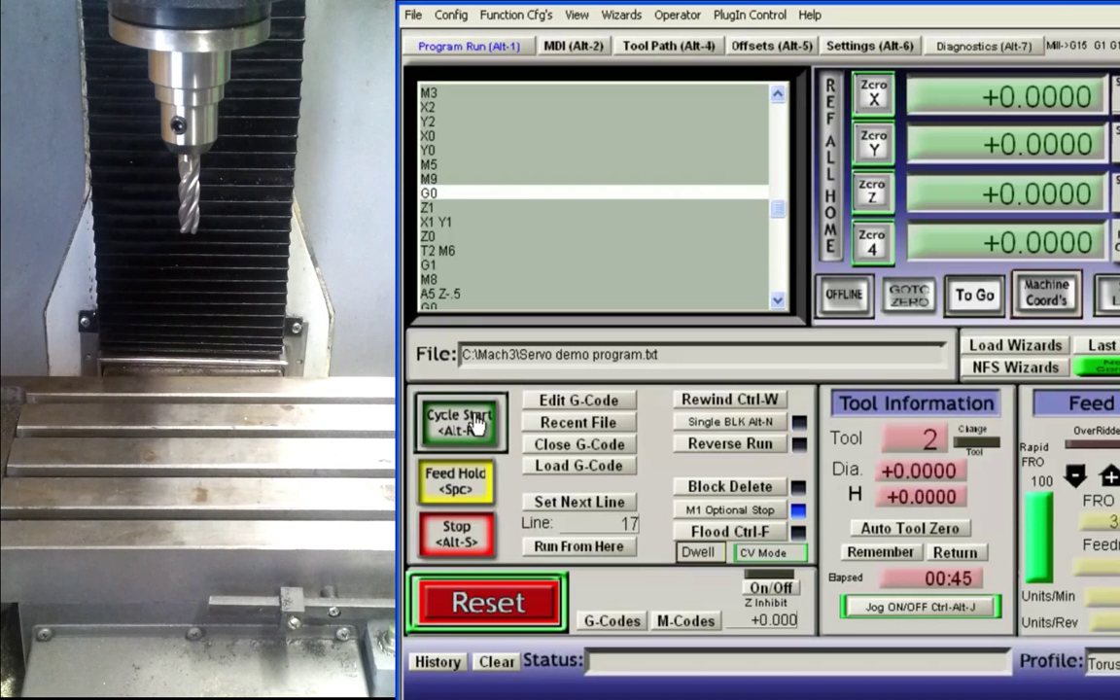
{"action": "left_click", "coordinate": [727, 533]}
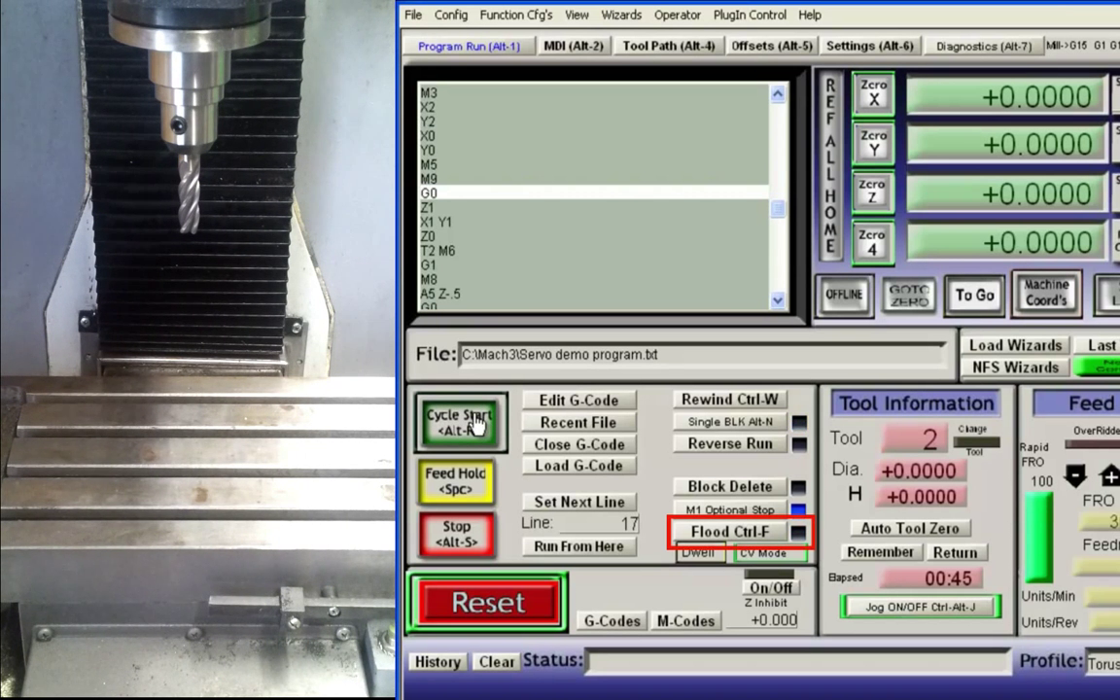
{"action": "left_click", "coordinate": [730, 531]}
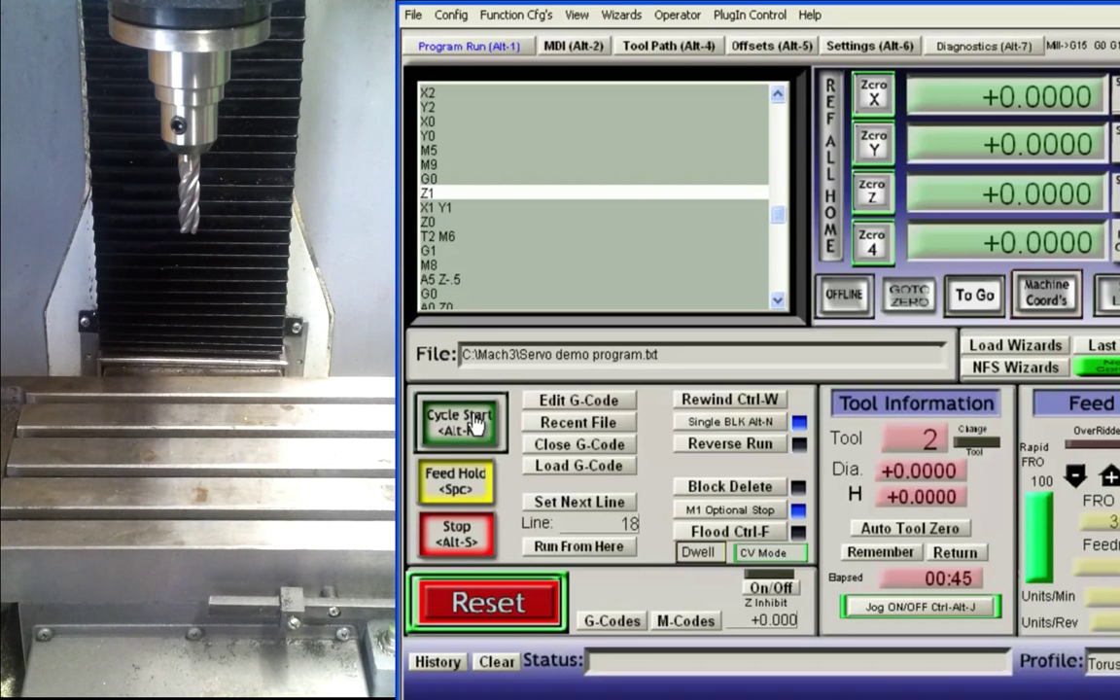
Step through G0 Z1 X1 Y1, the T2 M6 tool change, G1, M8 and the A5 Z-5 move
{"action": "left_click", "coordinate": [459, 420]}
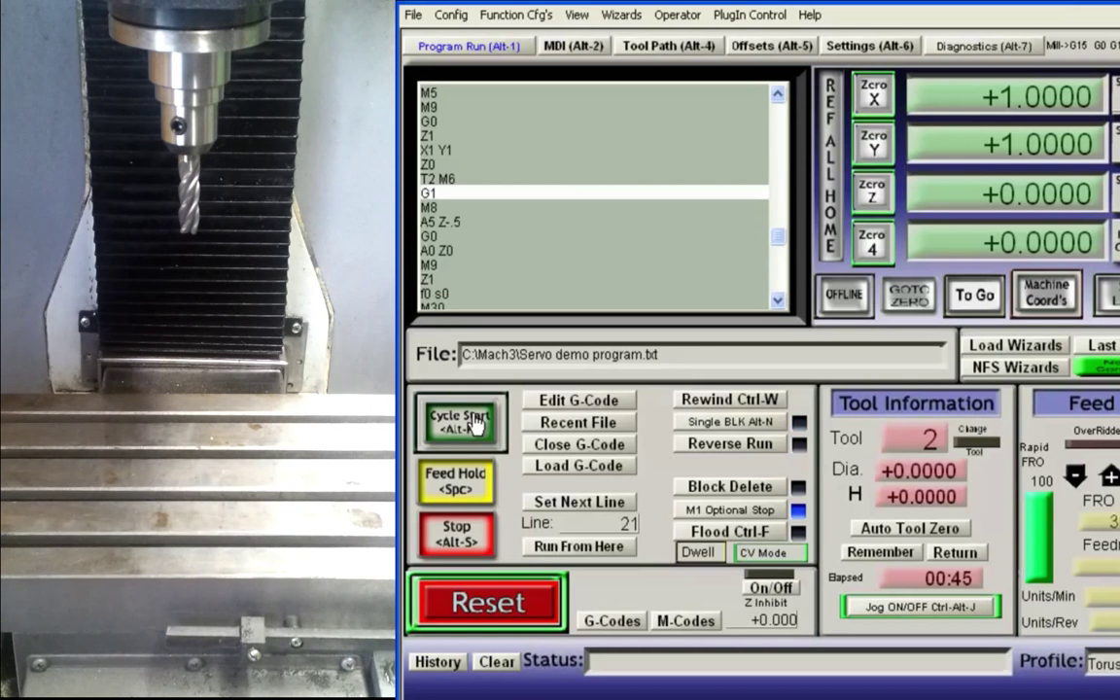
{"action": "left_click", "coordinate": [460, 423]}
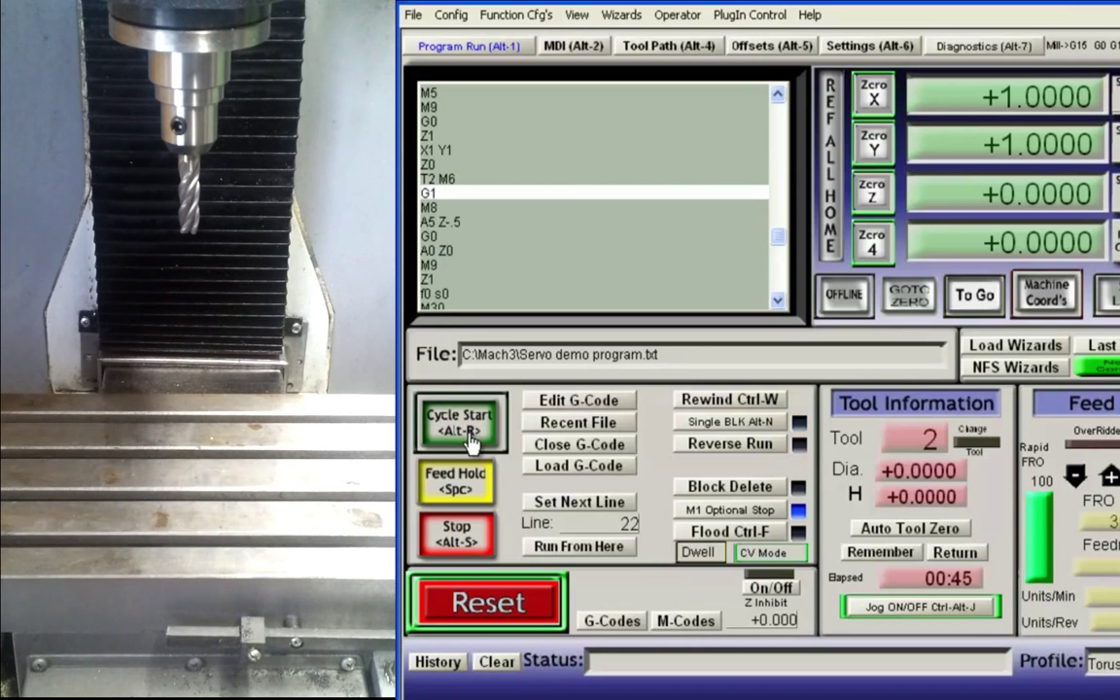
{"action": "left_click", "coordinate": [461, 424]}
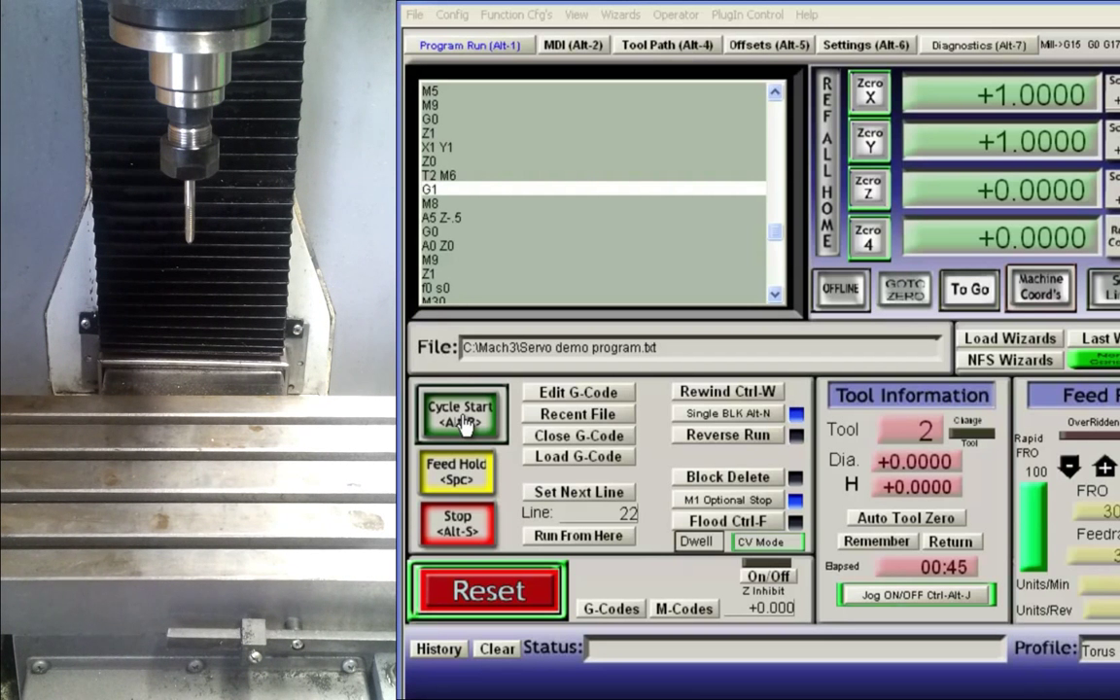
{"action": "left_click", "coordinate": [461, 414]}
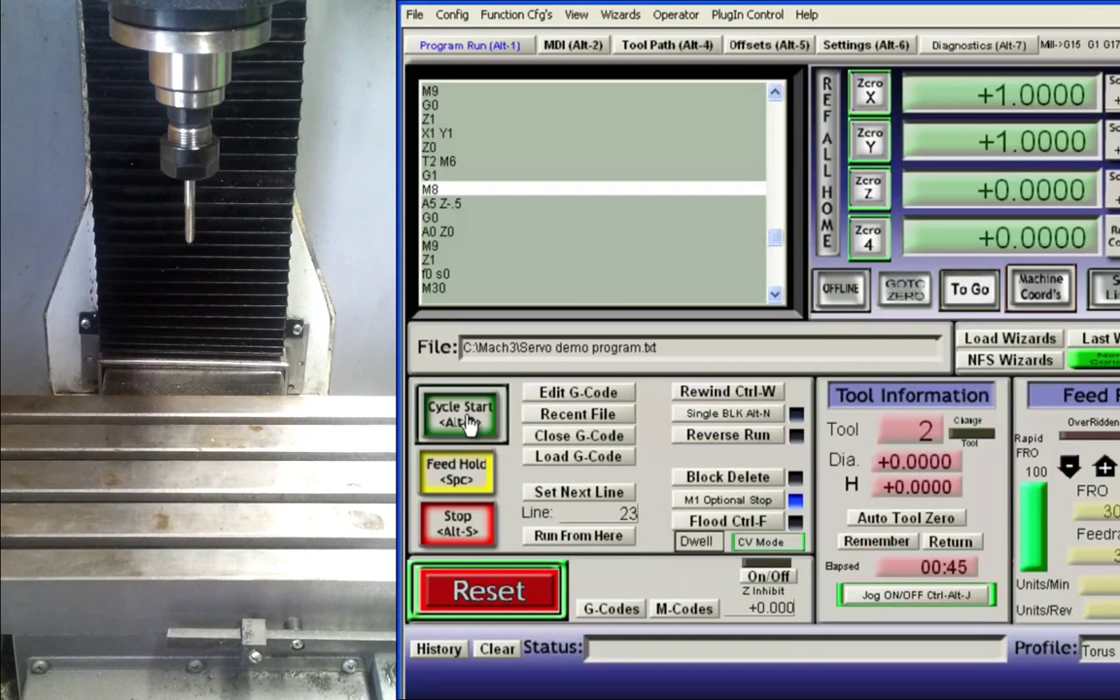
{"action": "left_click", "coordinate": [463, 413]}
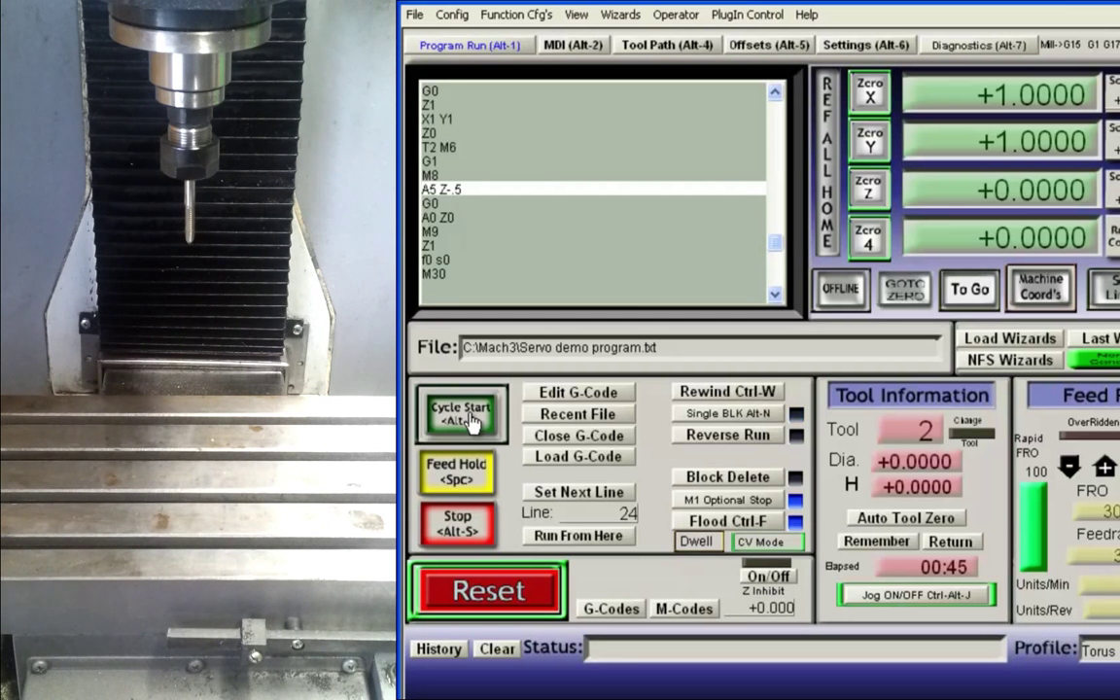
{"action": "left_click", "coordinate": [463, 412]}
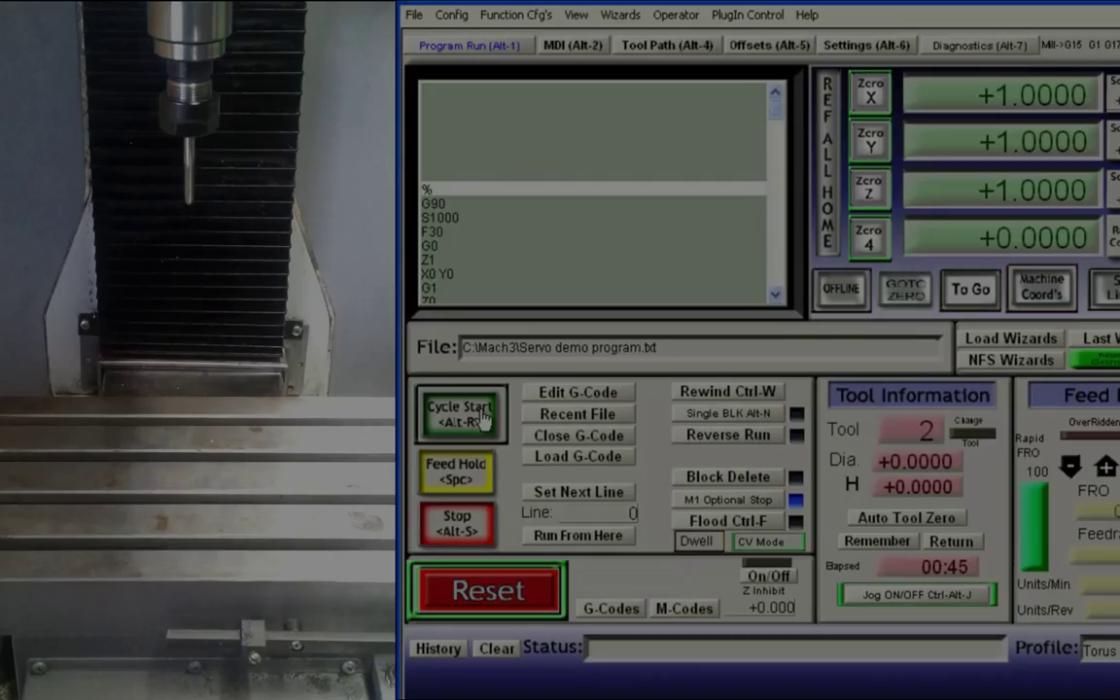
Switch Mach3 to the MDI screen once the program has ended and rewound
{"action": "left_click", "coordinate": [546, 43]}
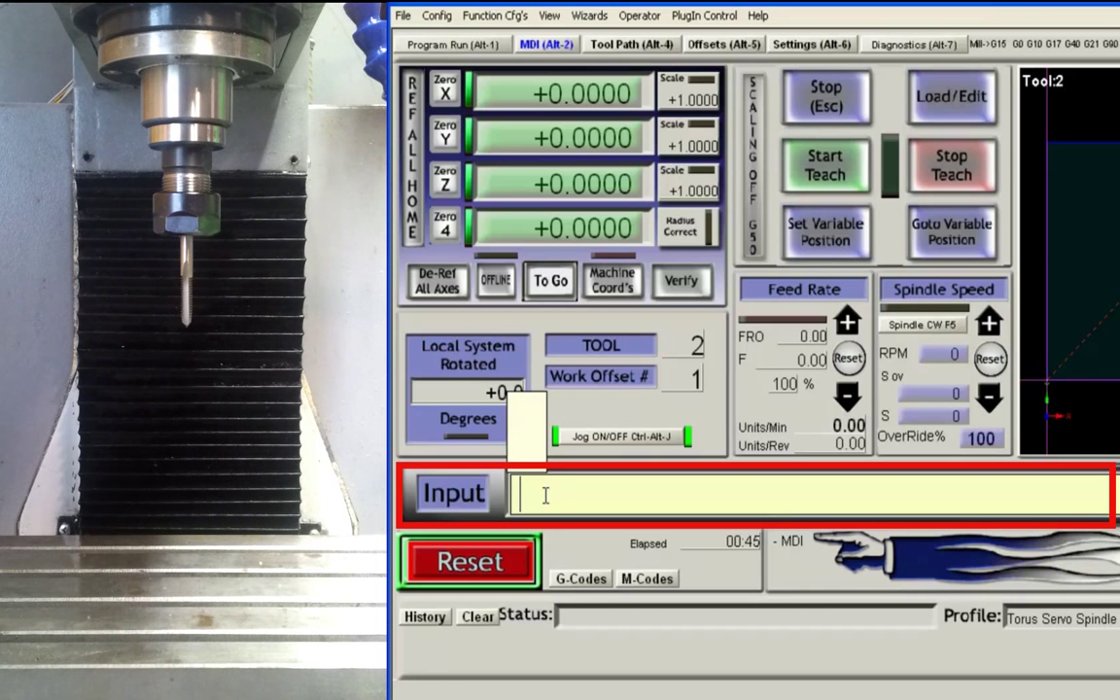
Enter the MDI command G0 G90 S1000 F50 for rapid absolute mode, spindle 1000, feed 50
{"action": "type", "text": "G0"}
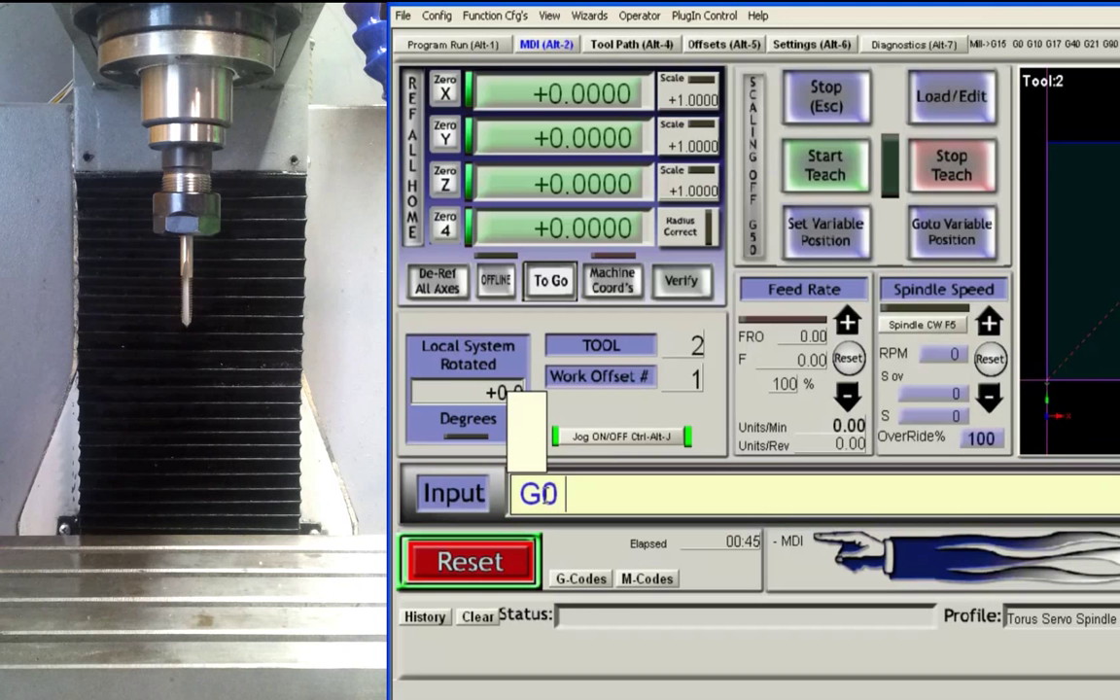
{"action": "type", "text": "G90 S"}
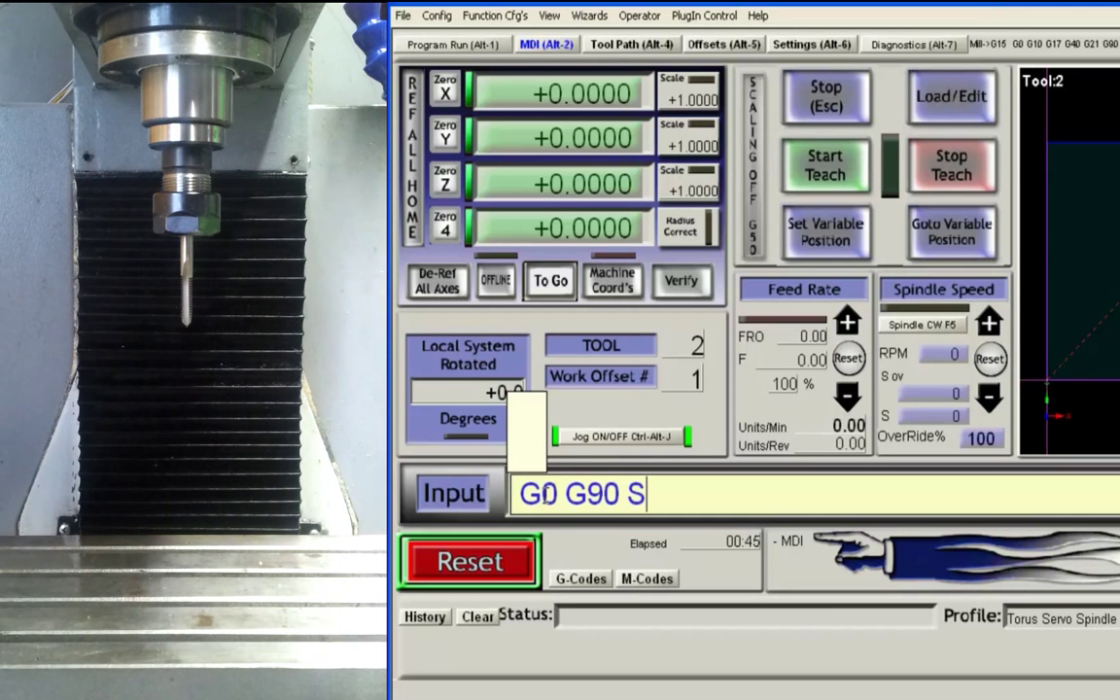
{"action": "type", "text": "1000"}
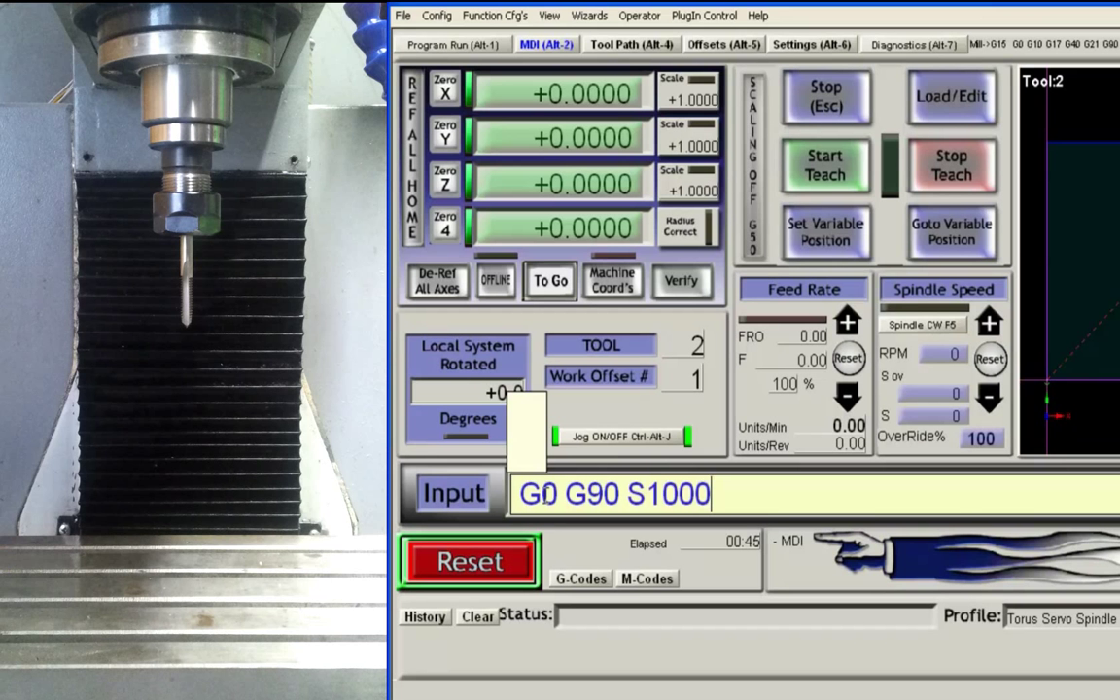
{"action": "type", "text": "F50"}
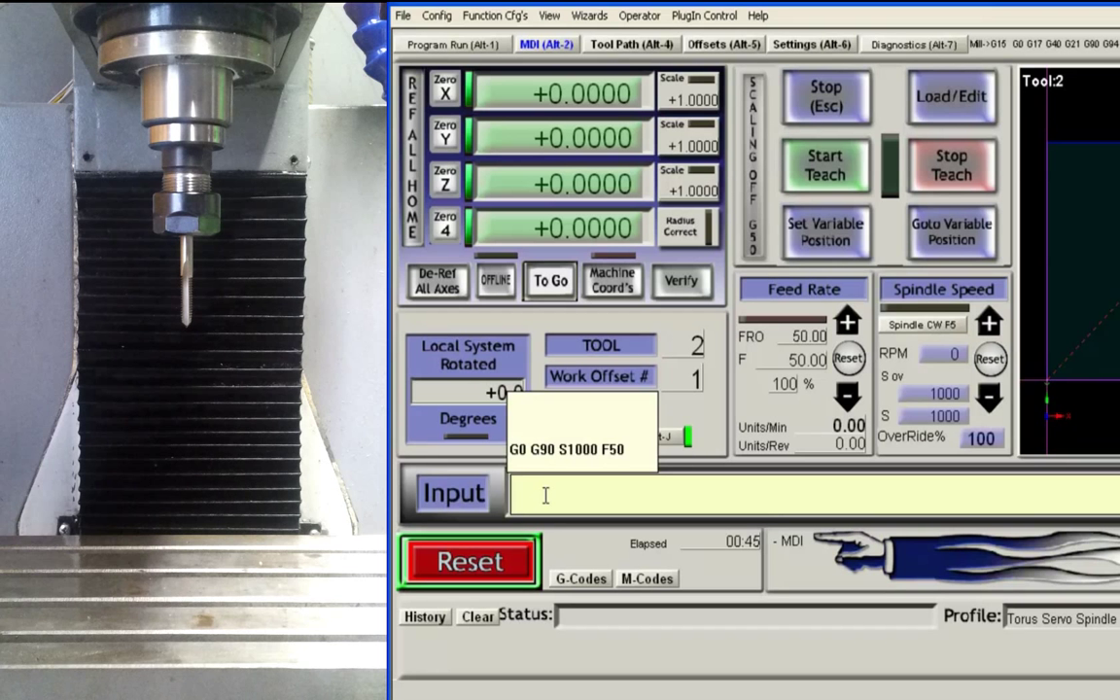
Run M3, M4 and M5 in MDI to start, reverse and stop the spindle
{"action": "type", "text": "M3"}
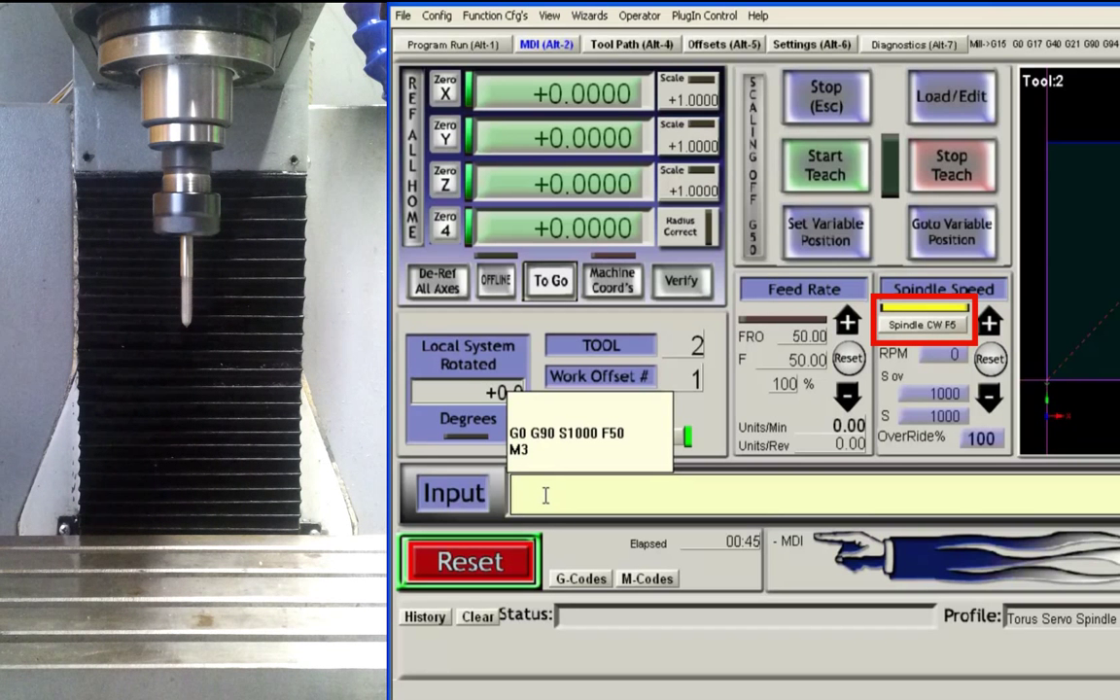
{"action": "type", "text": "M4"}
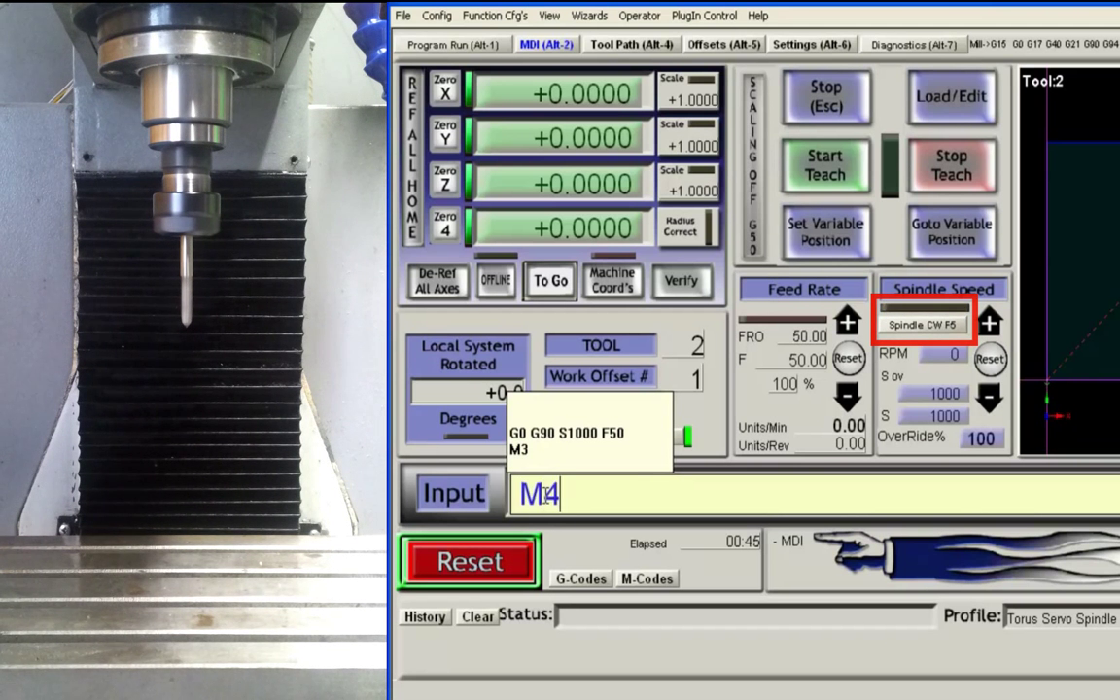
{"action": "key", "text": "Return"}
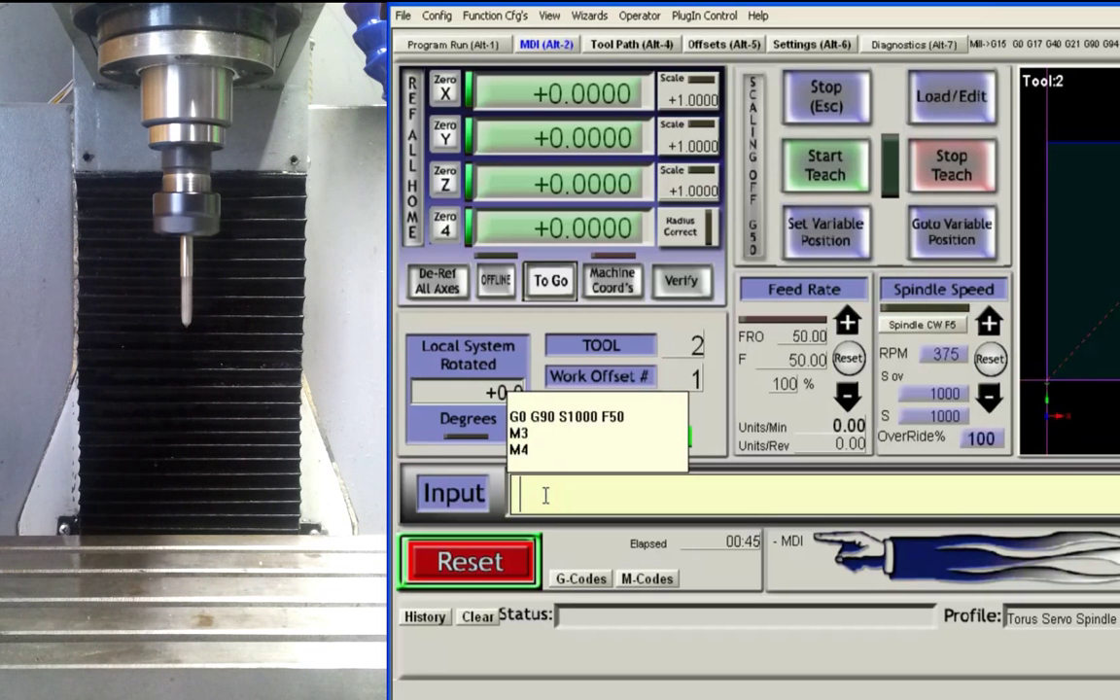
{"action": "type", "text": "M"}
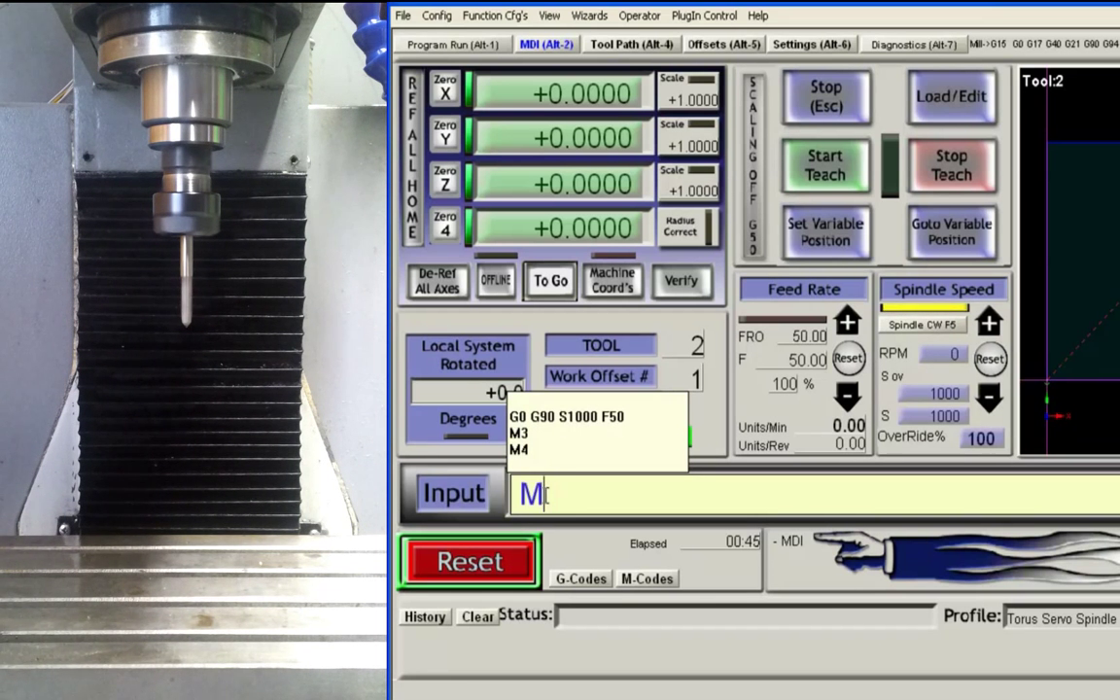
{"action": "type", "text": "5"}
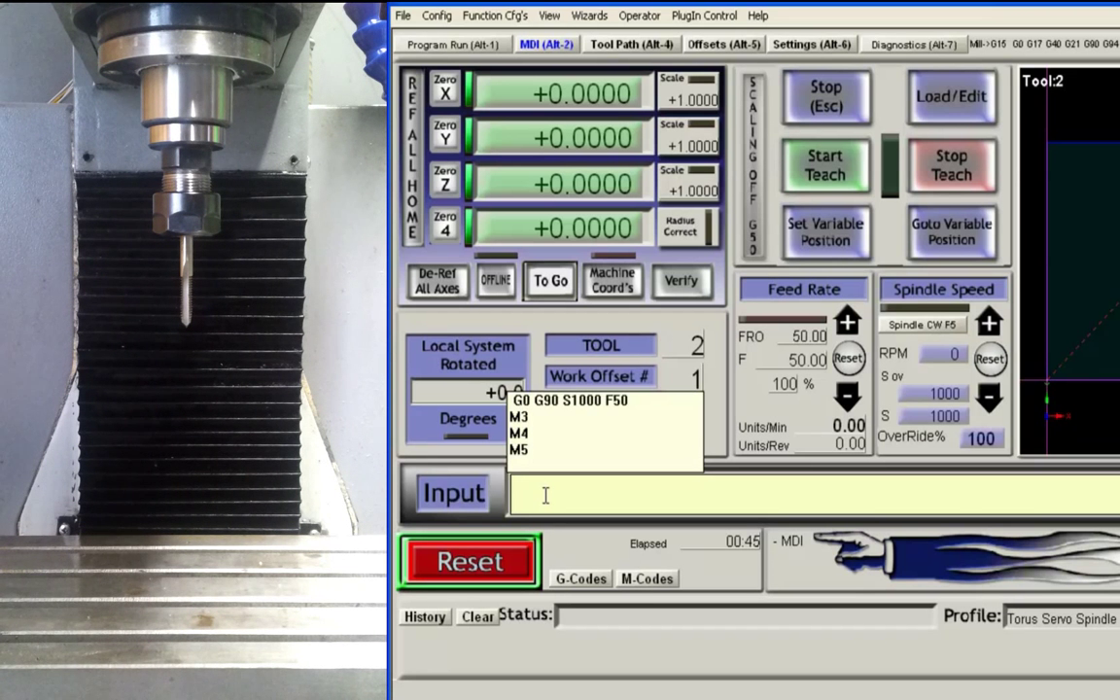
Run the MDI move A5 Z-.5 to move A and Z together
{"action": "type", "text": "A"}
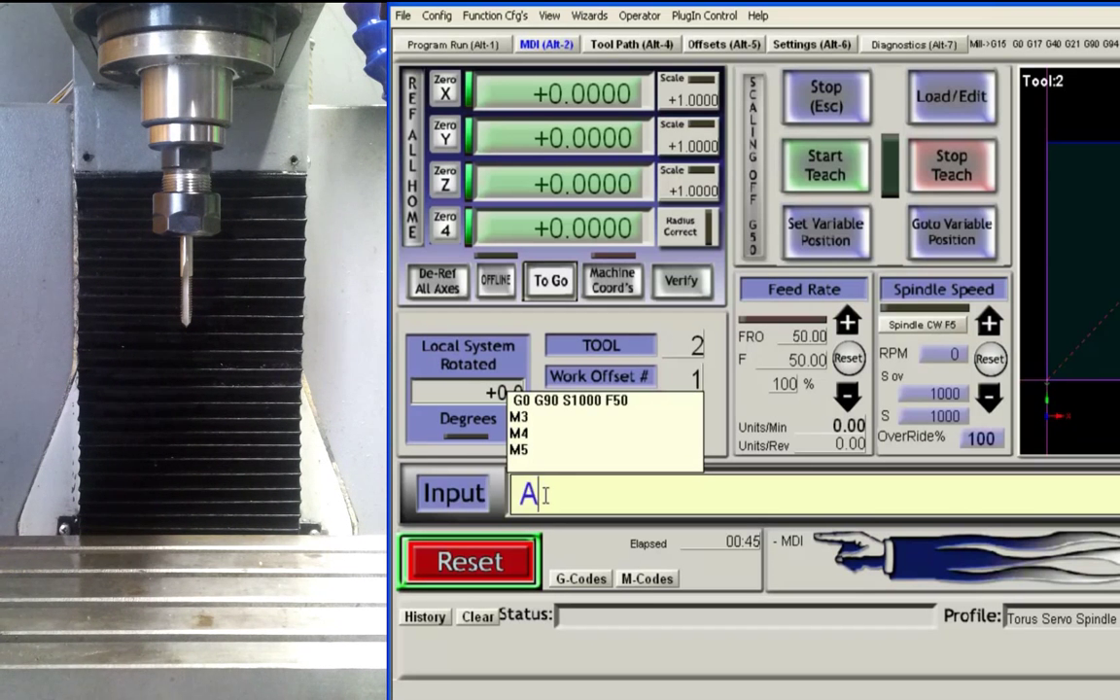
{"action": "type", "text": "5 Z"}
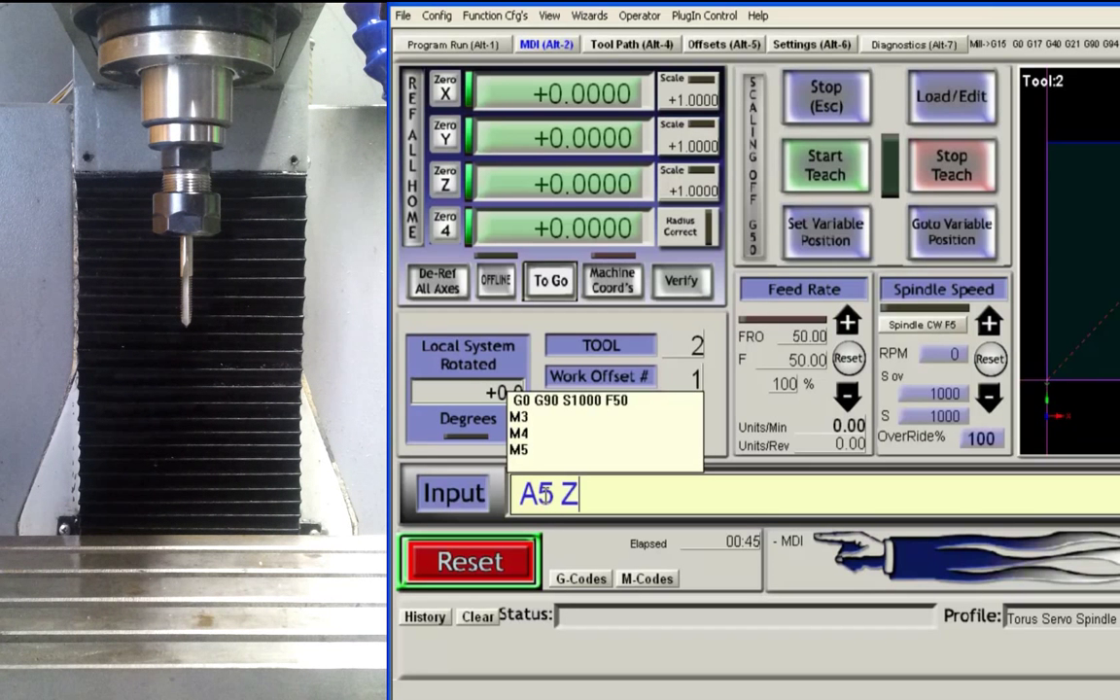
{"action": "type", "text": "-.5"}
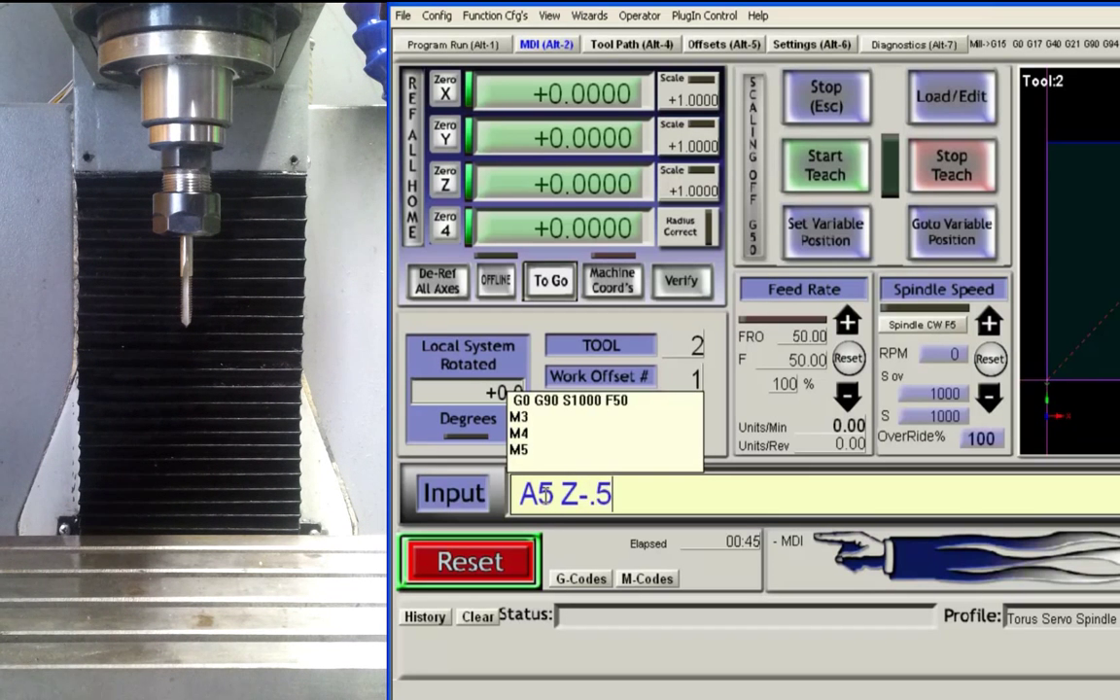
{"action": "key", "text": "Return"}
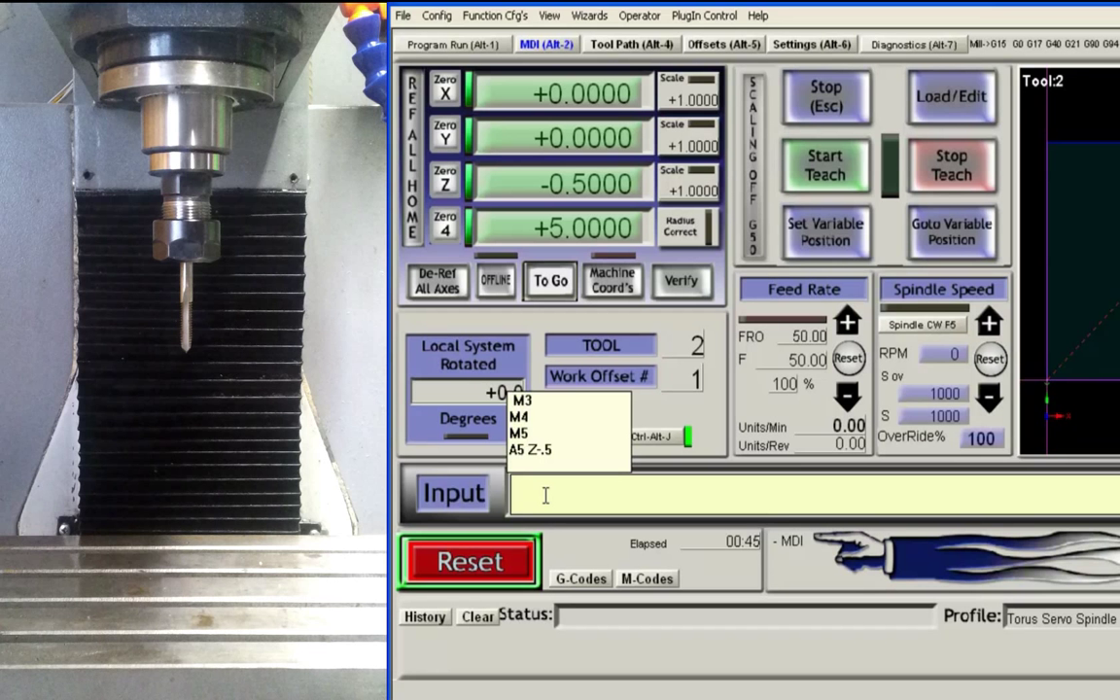
Run A0 Z0 to return both axes to zero, then go back to Program Run
{"action": "type", "text": "A0 A"}
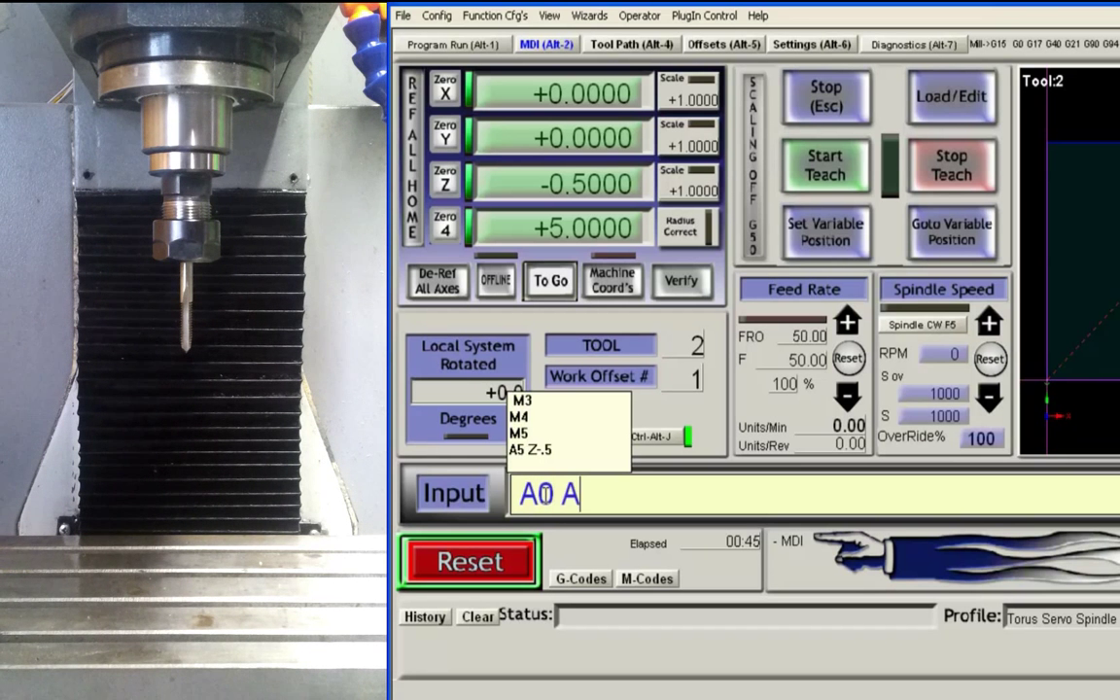
{"action": "key", "text": "Backspace"}
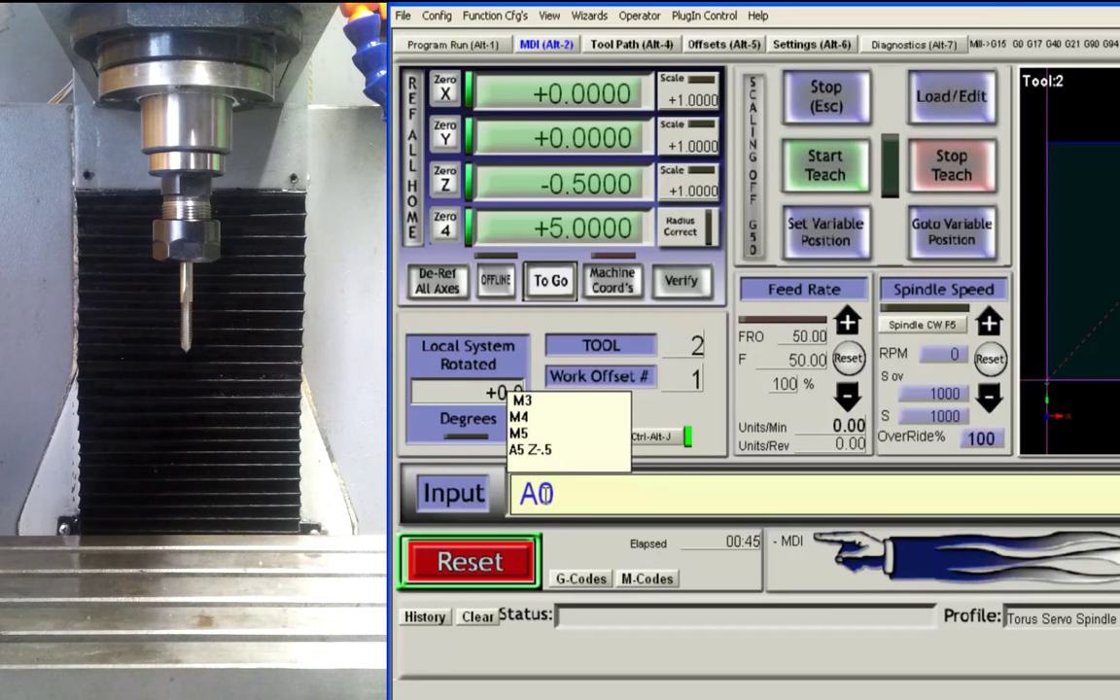
{"action": "type", "text": "Z0"}
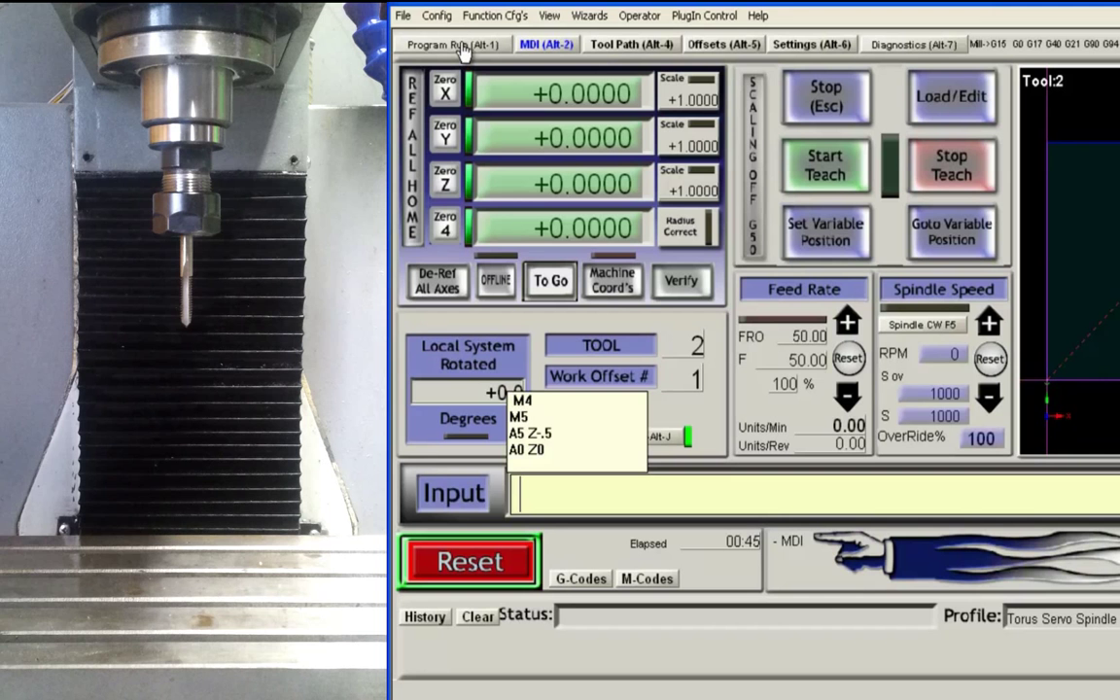
{"action": "left_click", "coordinate": [455, 43]}
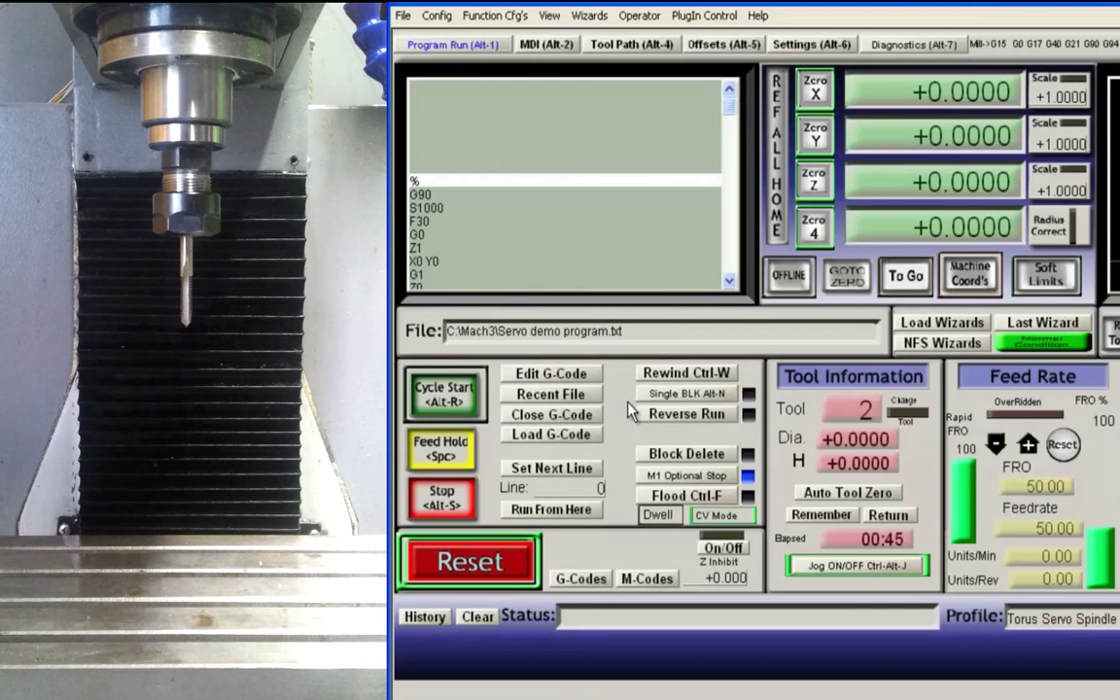